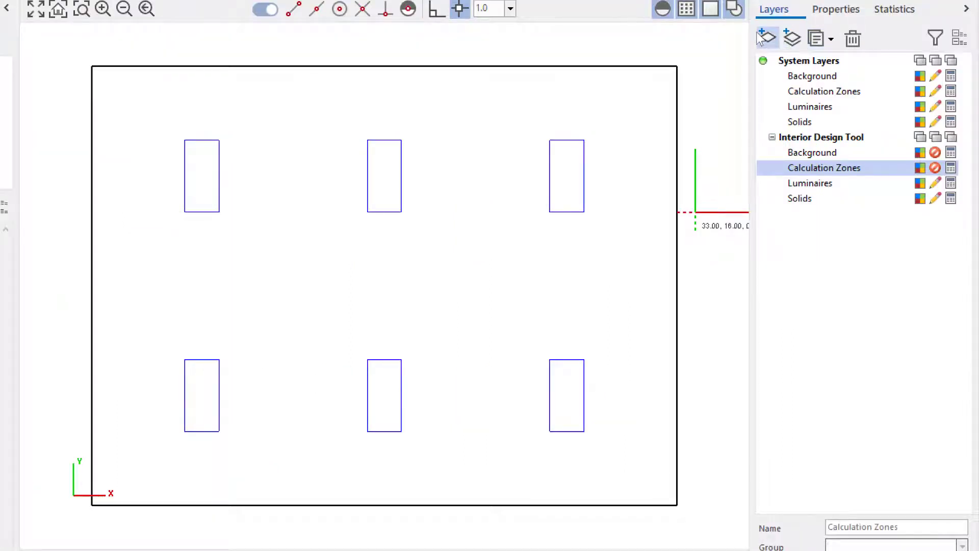
Create a new layer in the Layers panel and name it 'UGR North'.
click(766, 39)
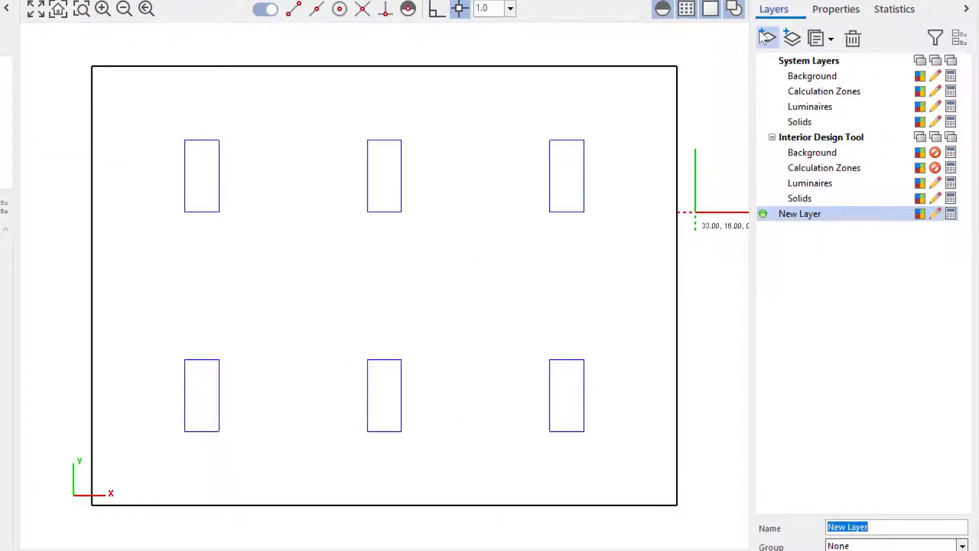
text(UGR North)
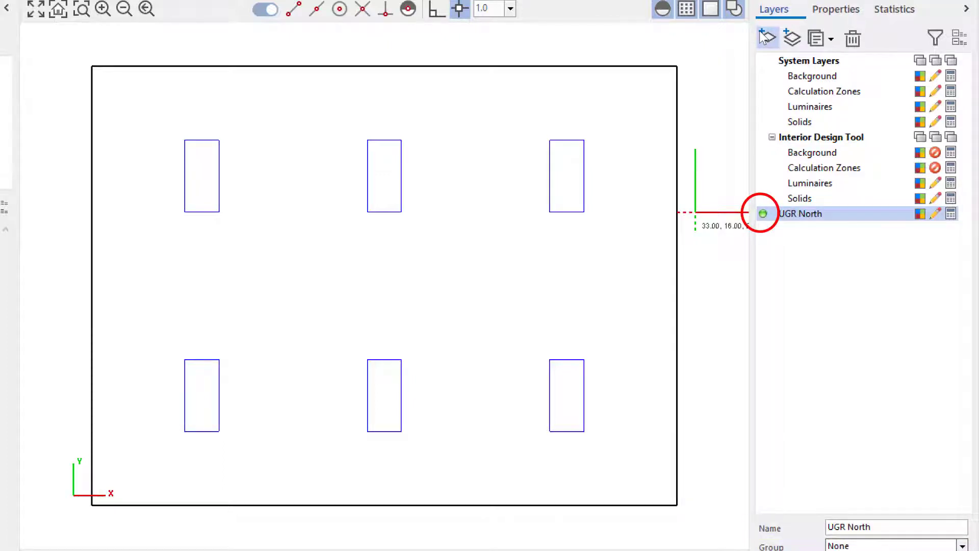
mouse_move(291, 62)
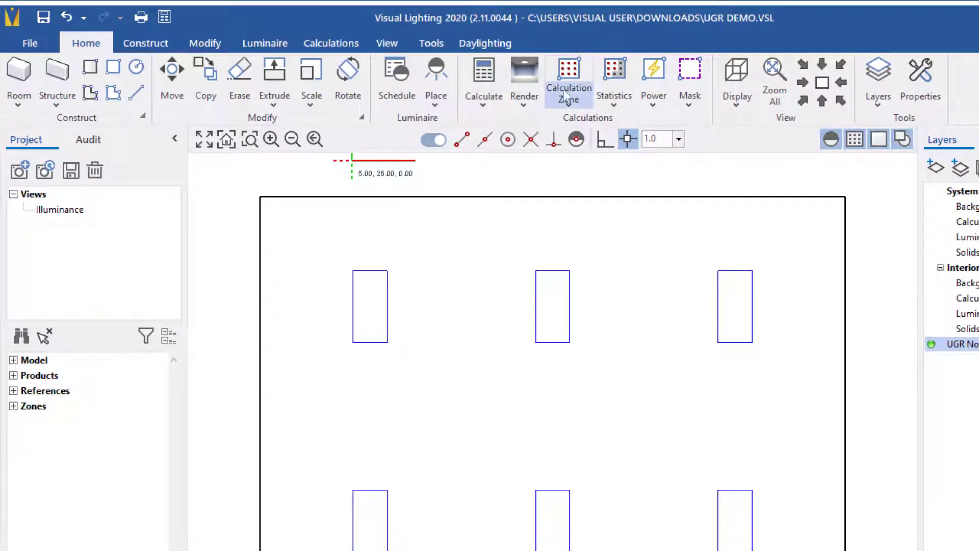
Start a UGR-type calculation zone named 'UGR North' at height 3.937.
click(568, 78)
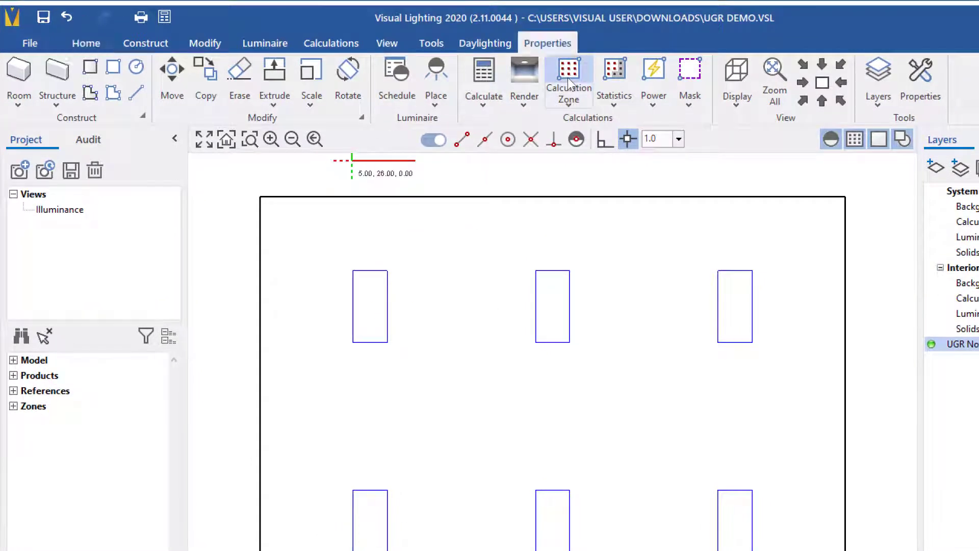
click(569, 81)
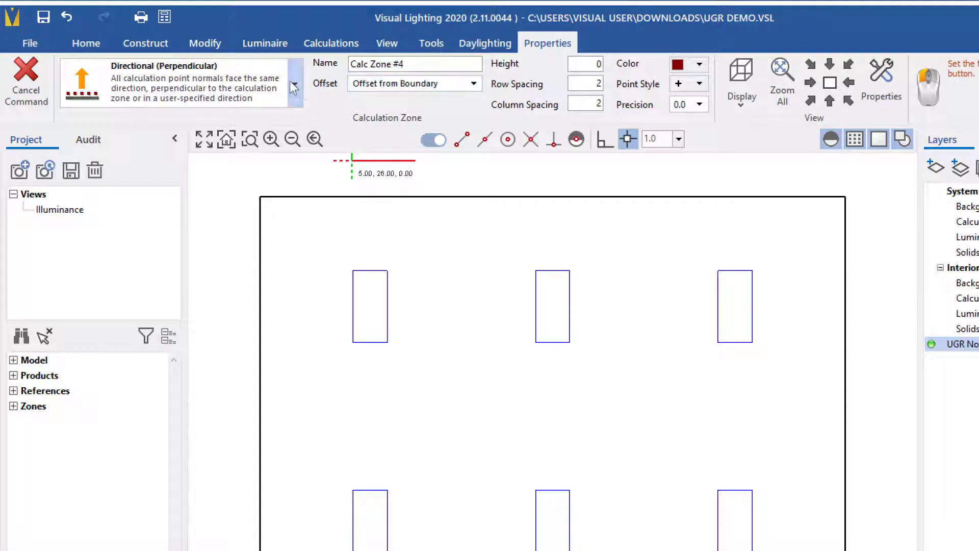
click(294, 84)
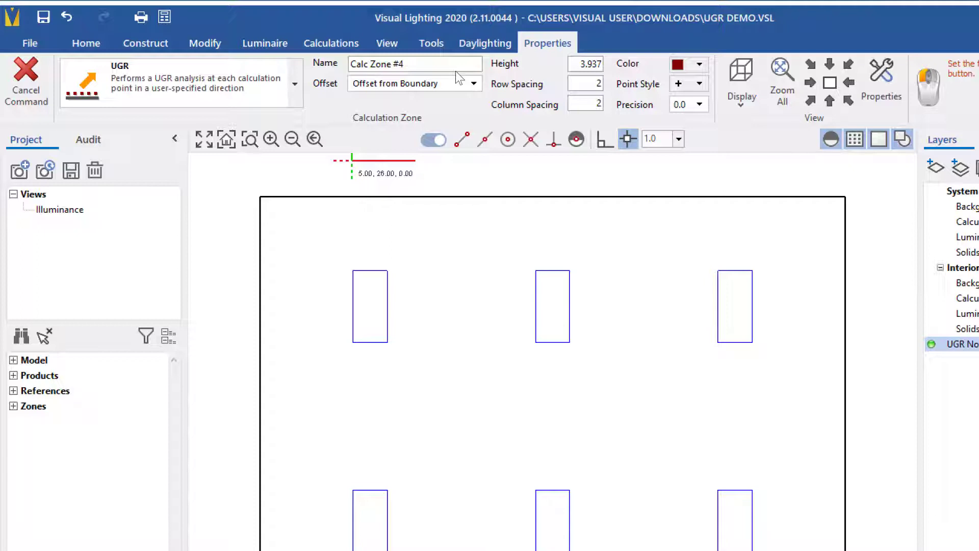
mouse_move(458, 76)
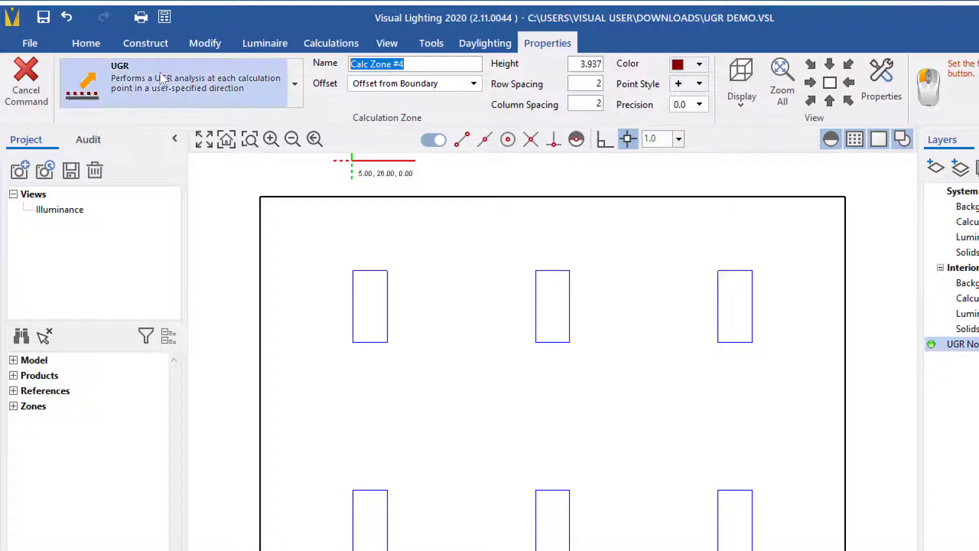
text(UGR North)
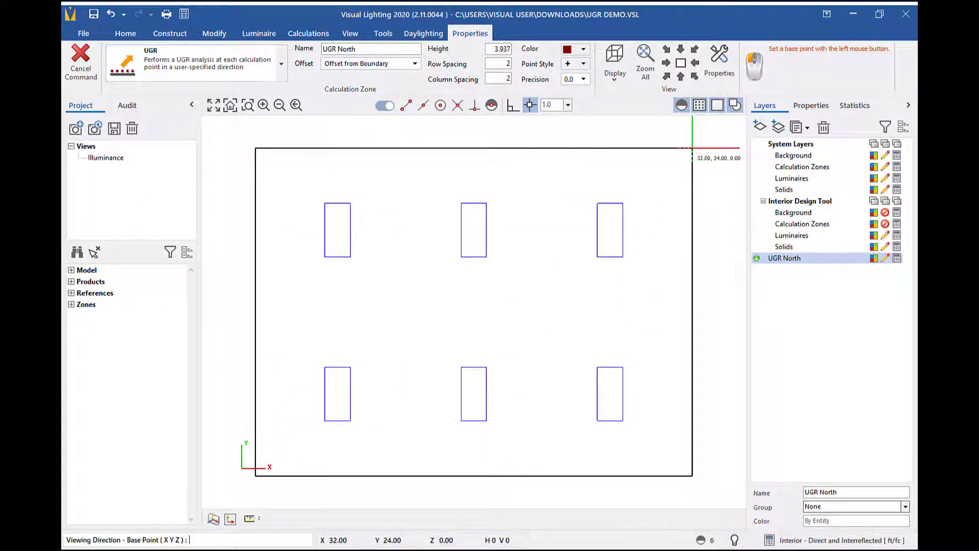
mouse_move(679, 158)
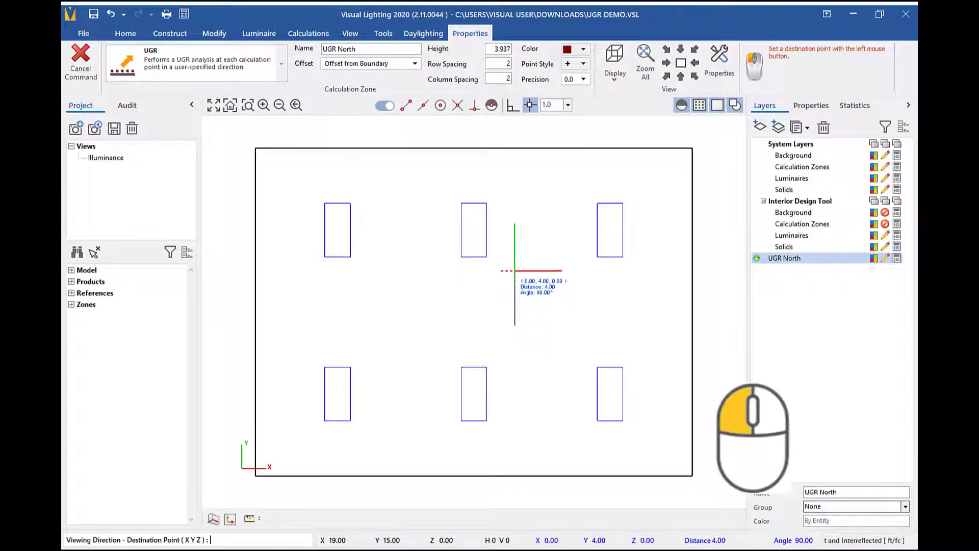
Set the UGR North zone's viewing direction to face north (90°) and finish the zone.
click(515, 270)
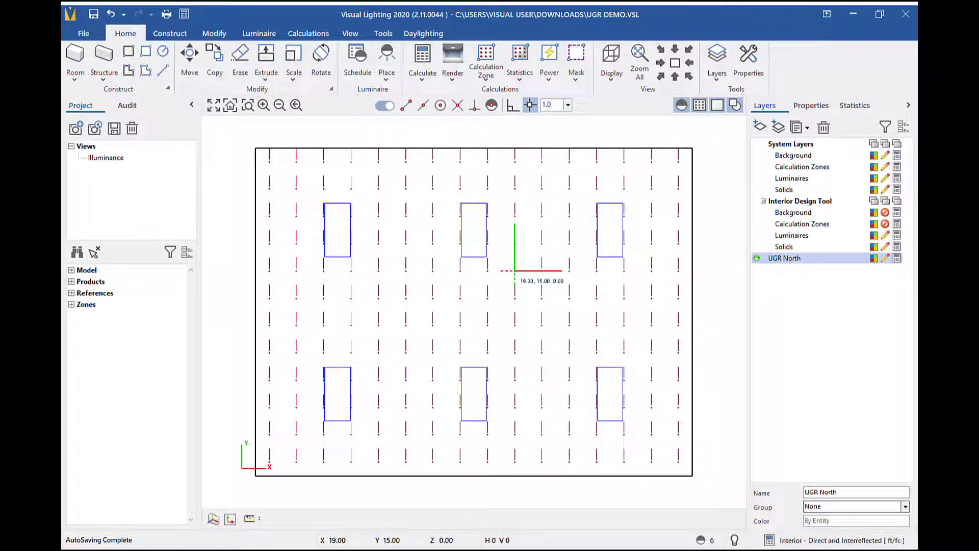
mouse_move(625, 187)
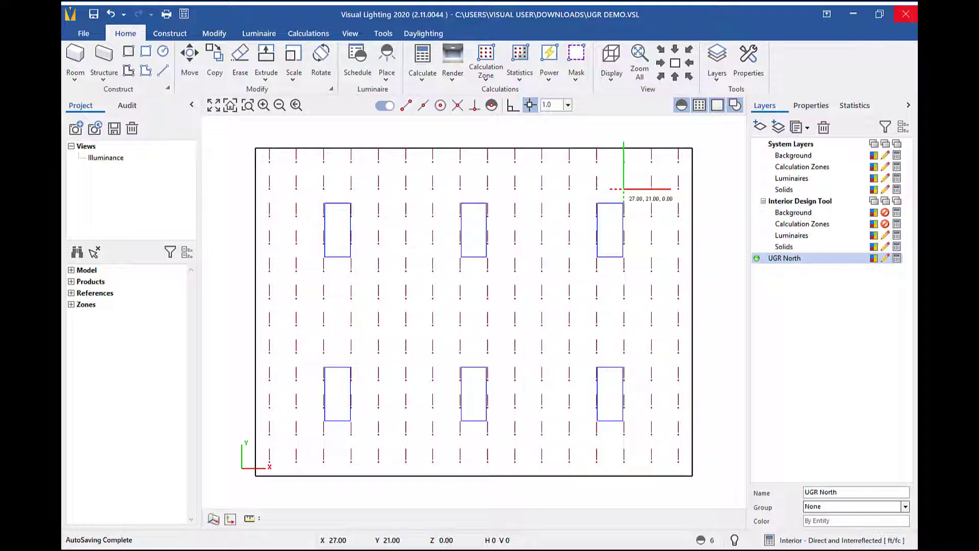
click(214, 34)
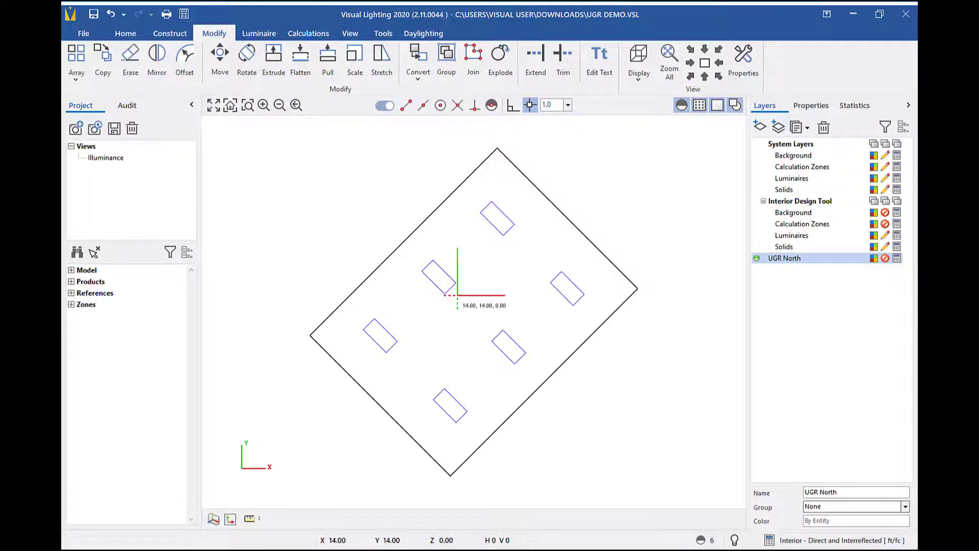
mouse_move(508, 306)
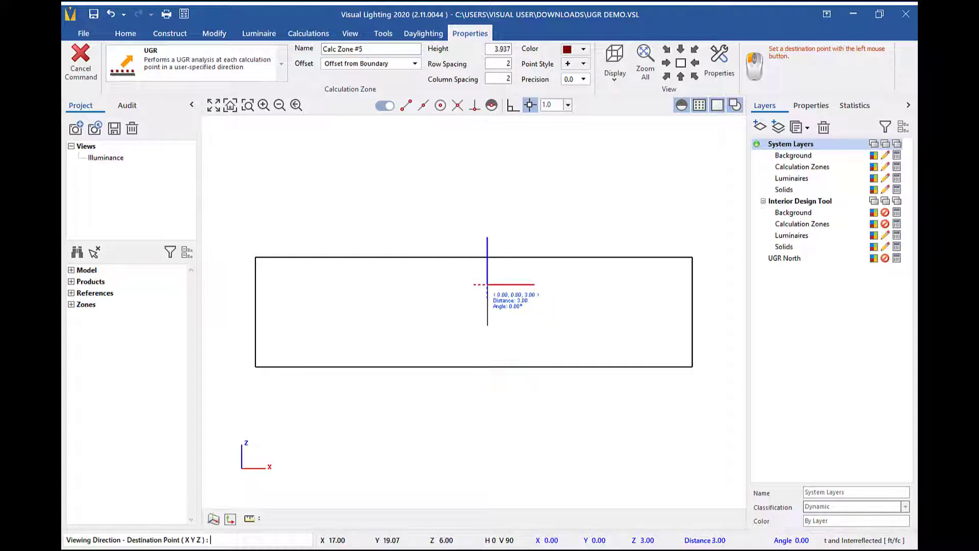
click(488, 284)
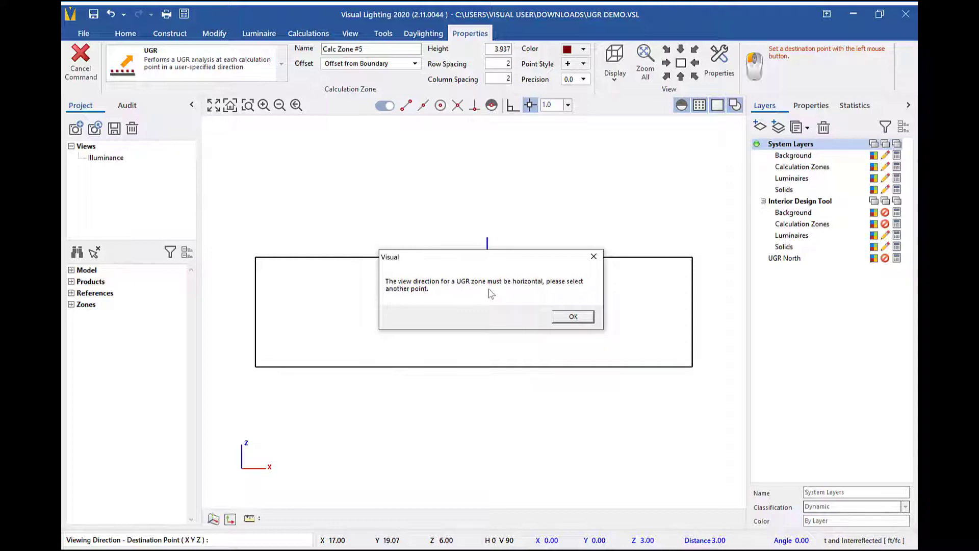
click(572, 317)
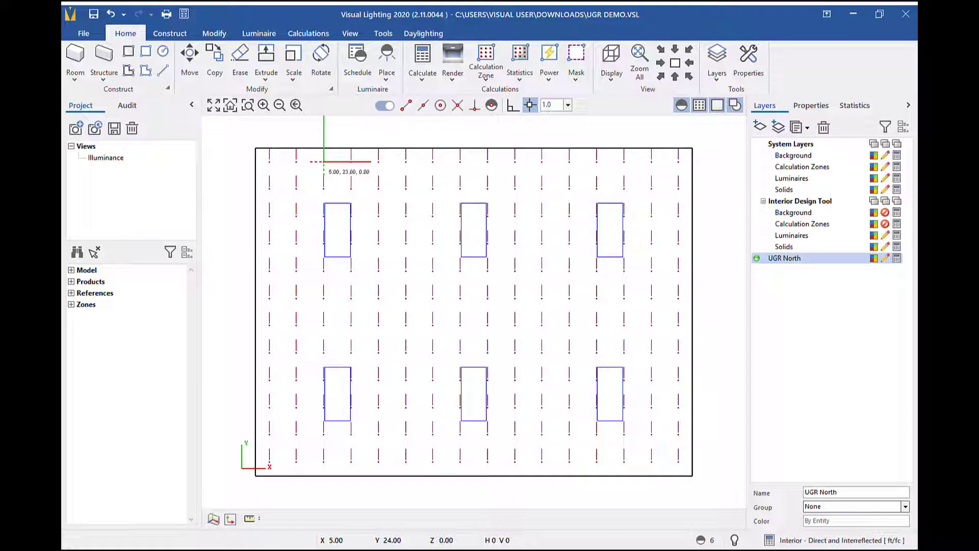
Calculate and review UGR North statistics: average 18.1, maximum 23.1, minimum 4.9.
click(423, 62)
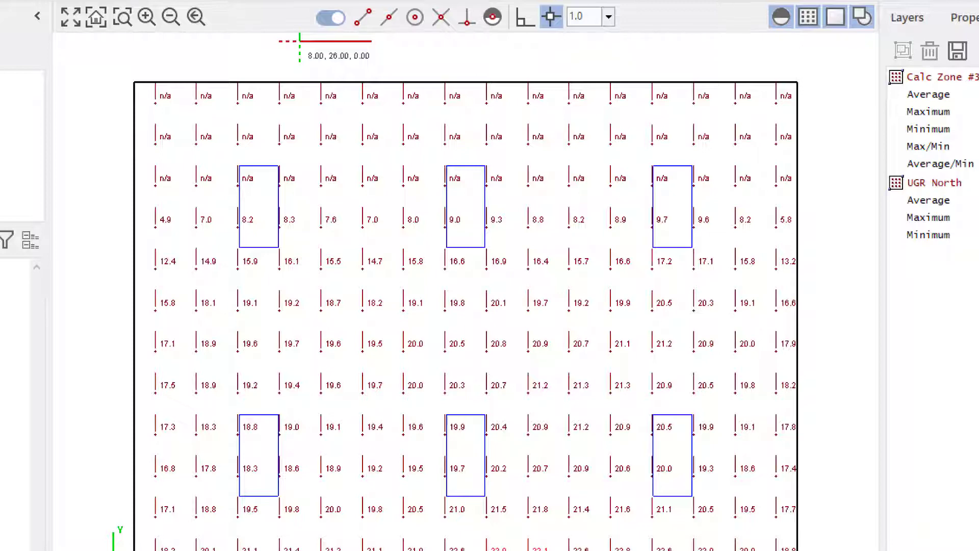
click(882, 14)
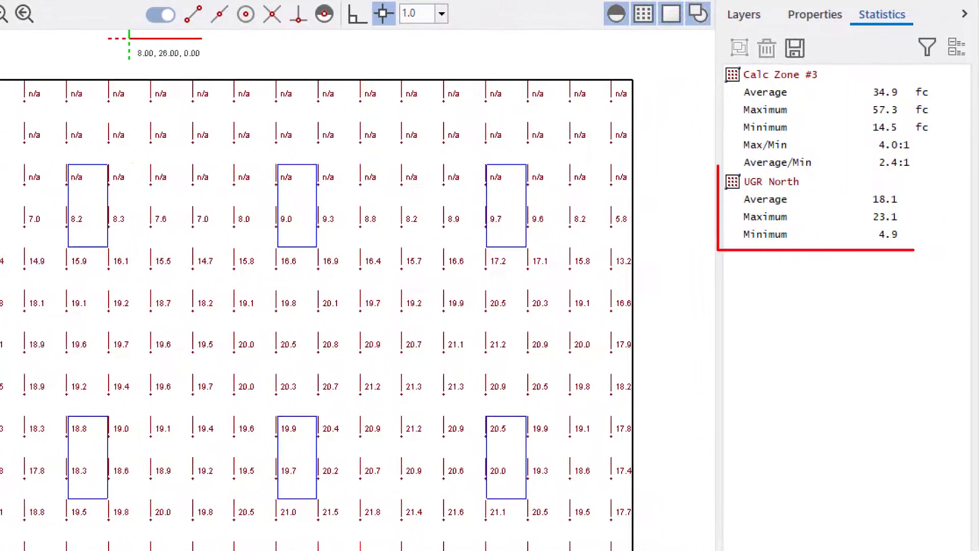
click(770, 181)
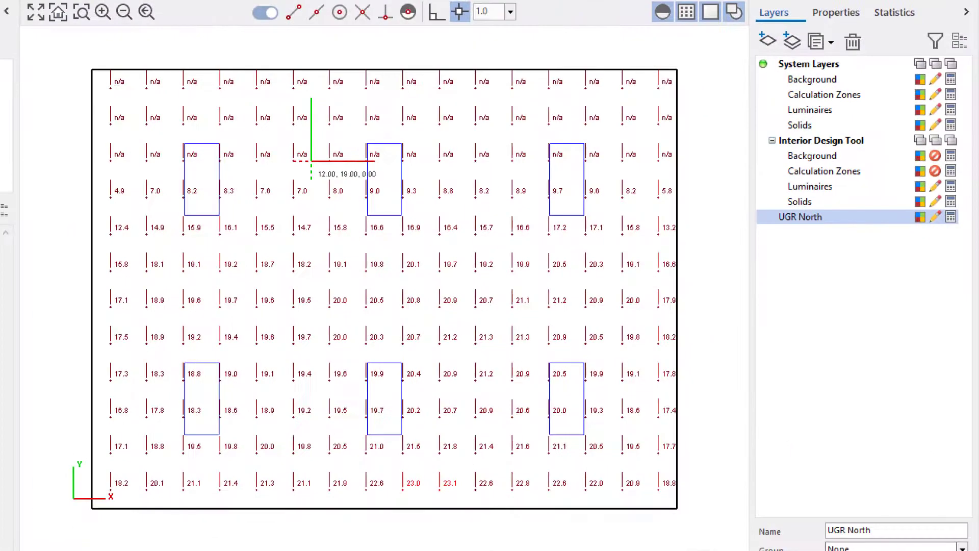
mouse_move(766, 40)
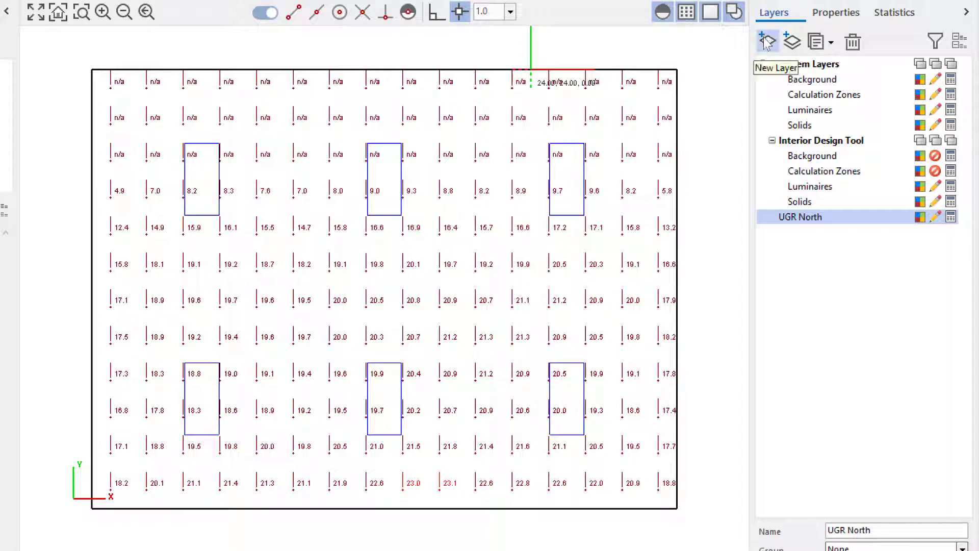
Add another new layer named 'UGR East'.
click(764, 41)
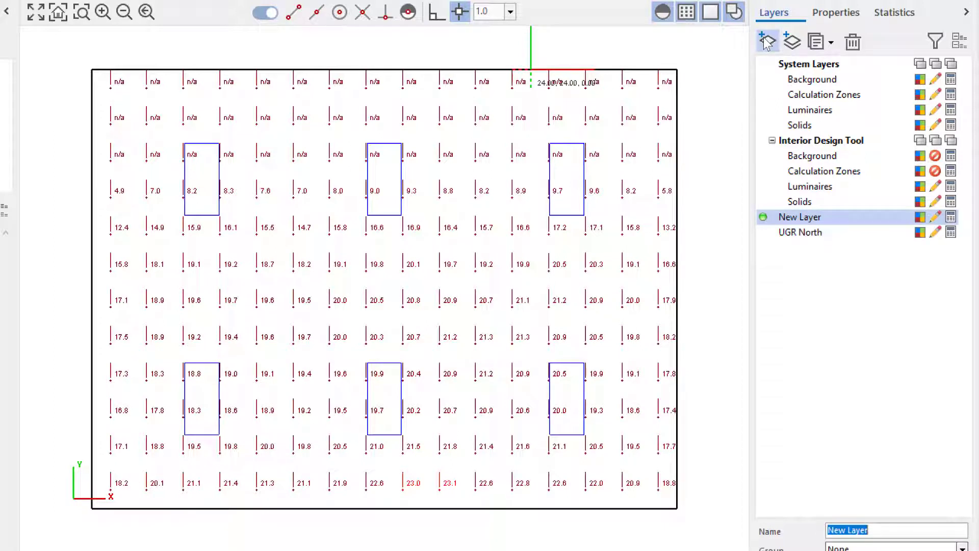
text(UGR East)
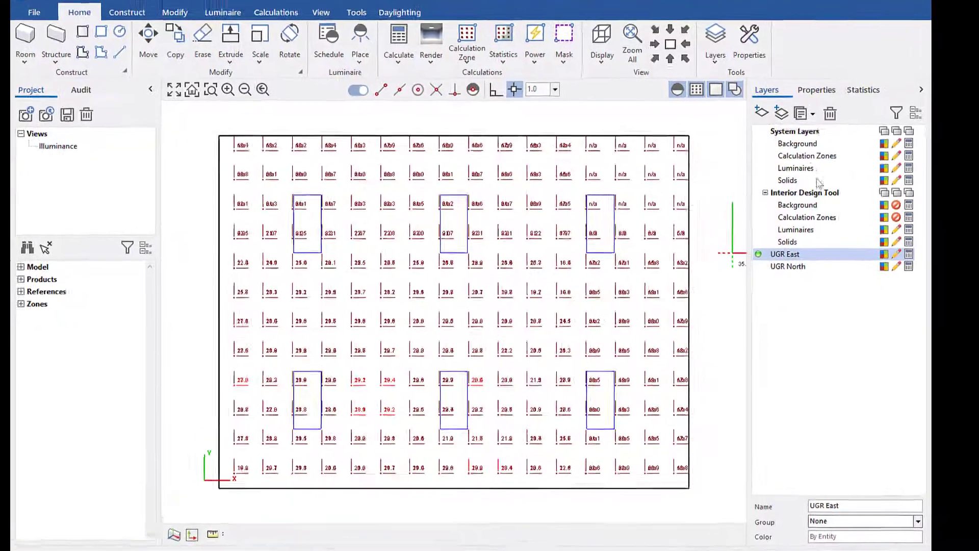
Select the UGR North layer and toggle its visibility off.
click(800, 254)
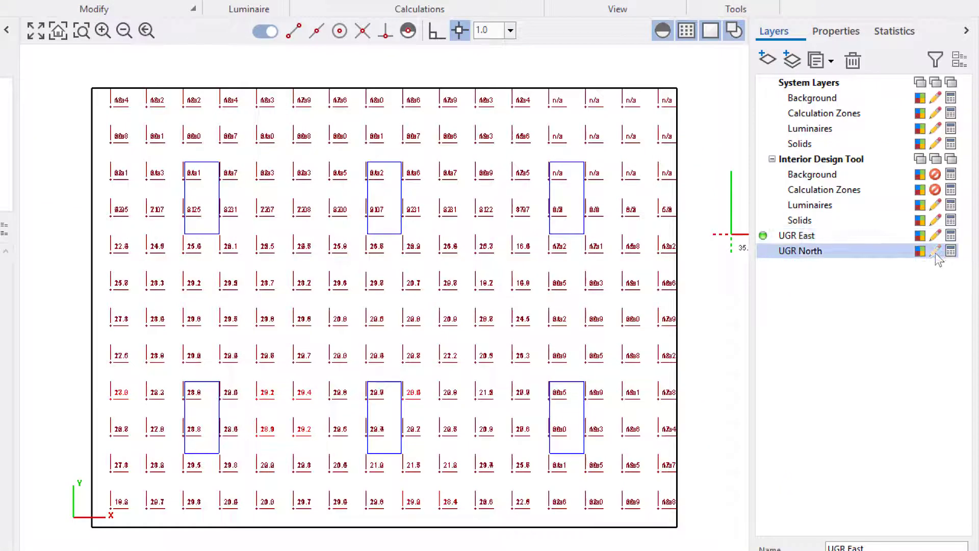
click(935, 253)
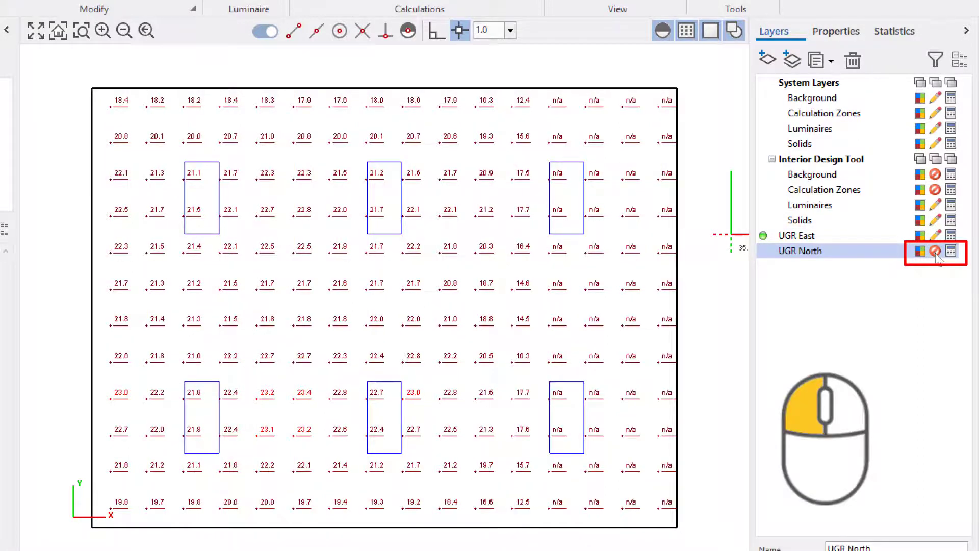
click(936, 252)
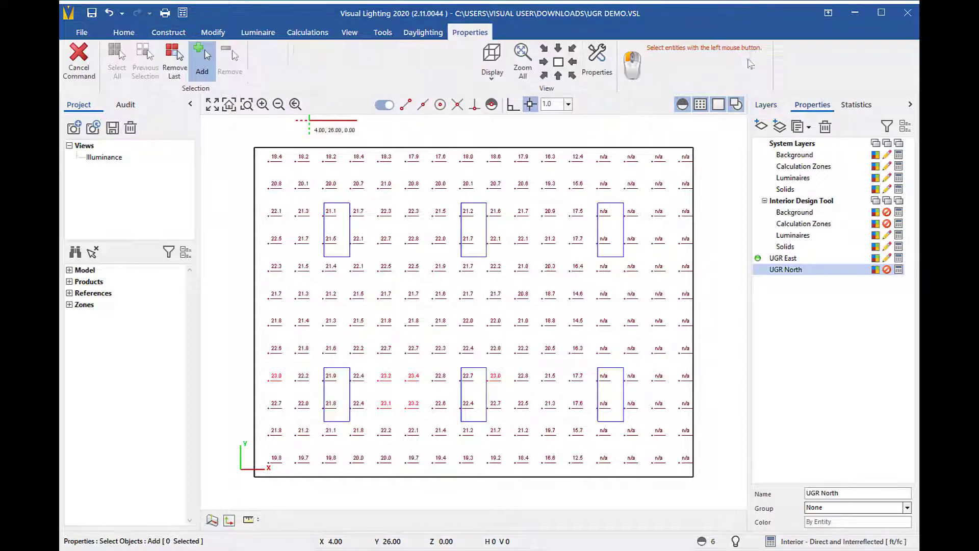
Select the UGR East zone and turn on shaded display with thresholds 19 and 23.
click(201, 59)
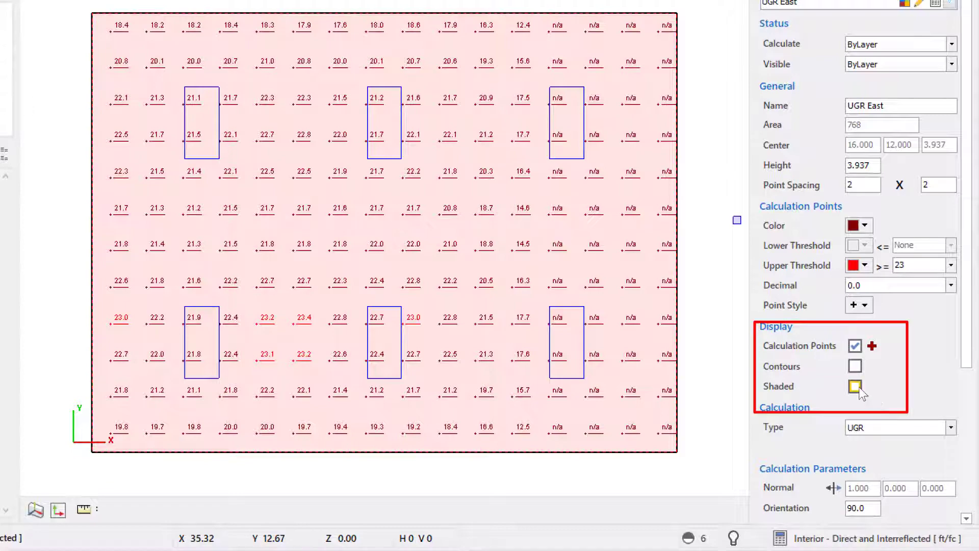
click(855, 386)
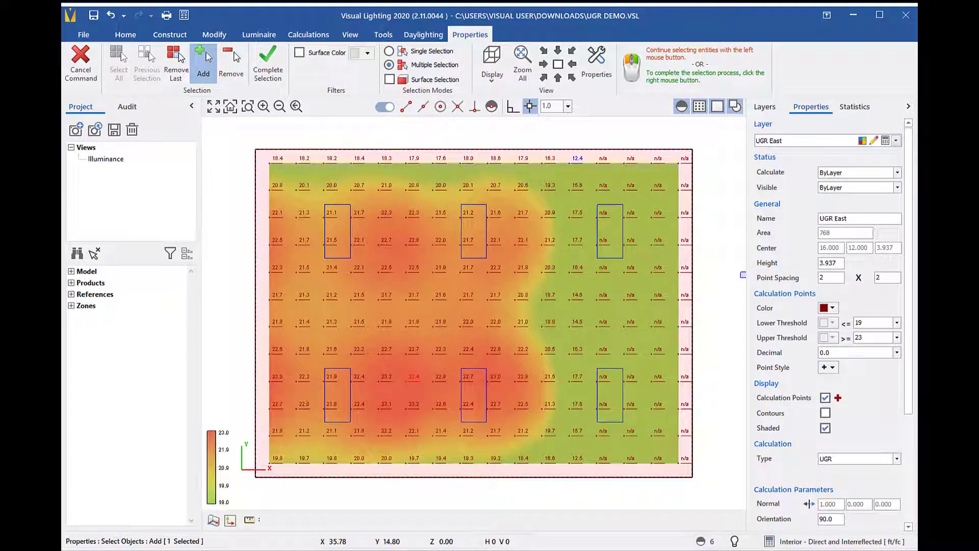
mouse_move(793, 314)
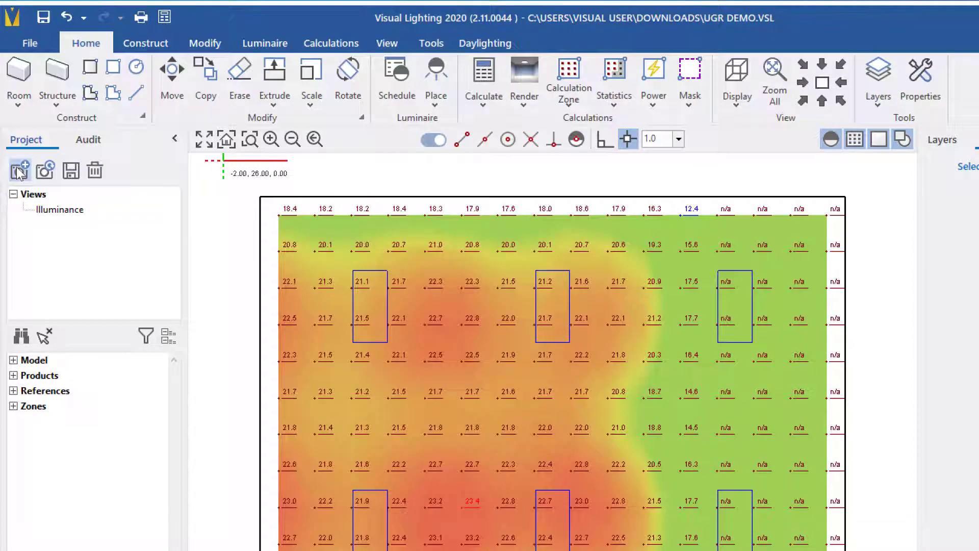
Save the current display as a new named project view.
click(20, 170)
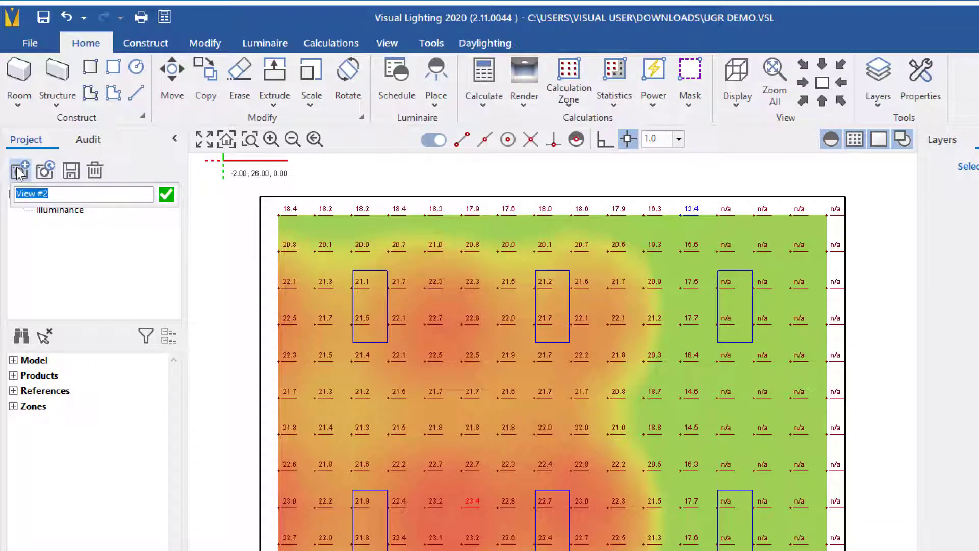
text(UGR East)
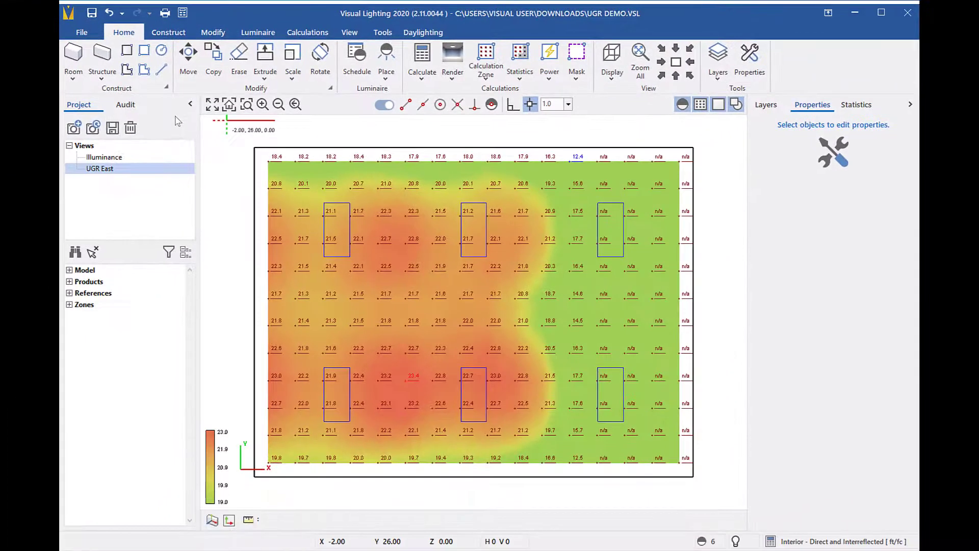
click(766, 104)
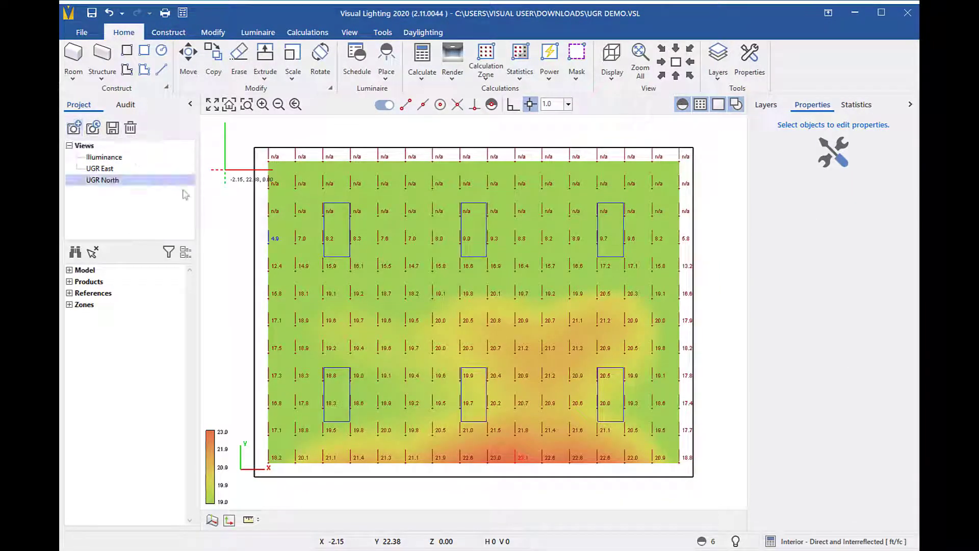
Switch between the UGR East and UGR North views and show the layers list.
click(100, 169)
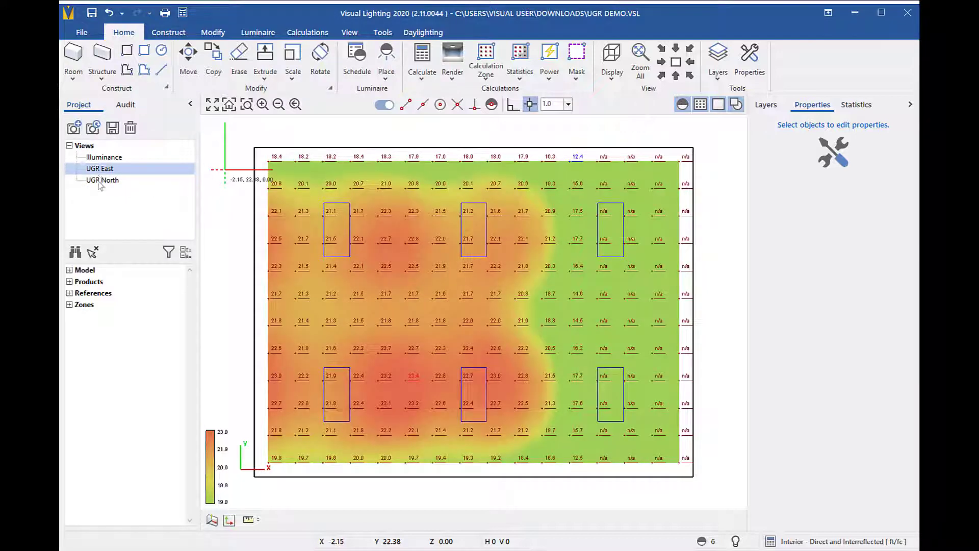
click(102, 180)
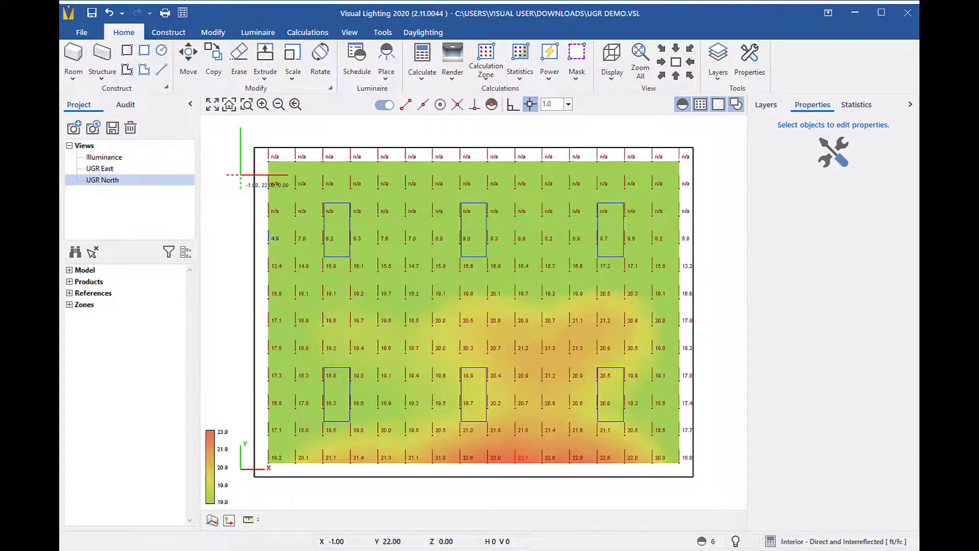
click(766, 104)
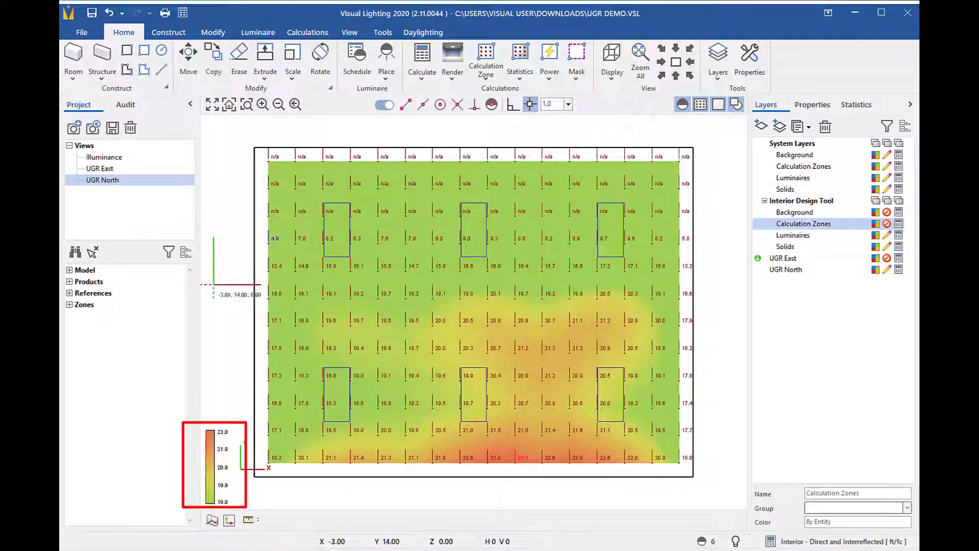
mouse_move(721, 144)
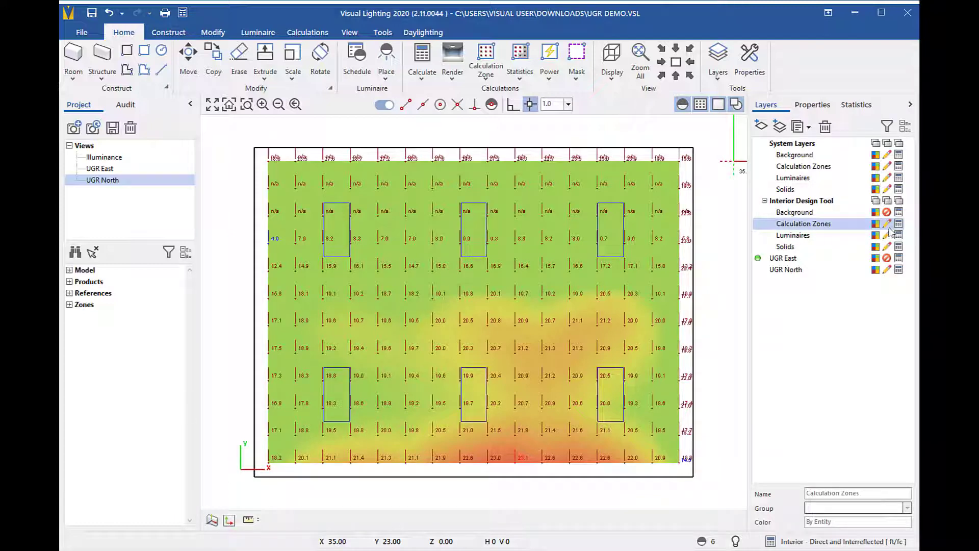
Hide the calculation zones layer, switch to the Illuminance view, and open the print editor.
click(887, 223)
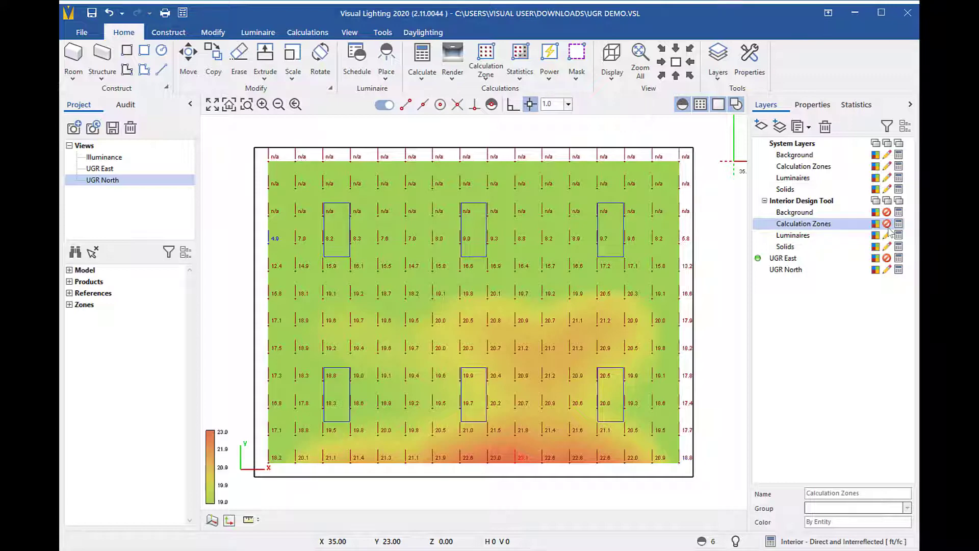
click(104, 157)
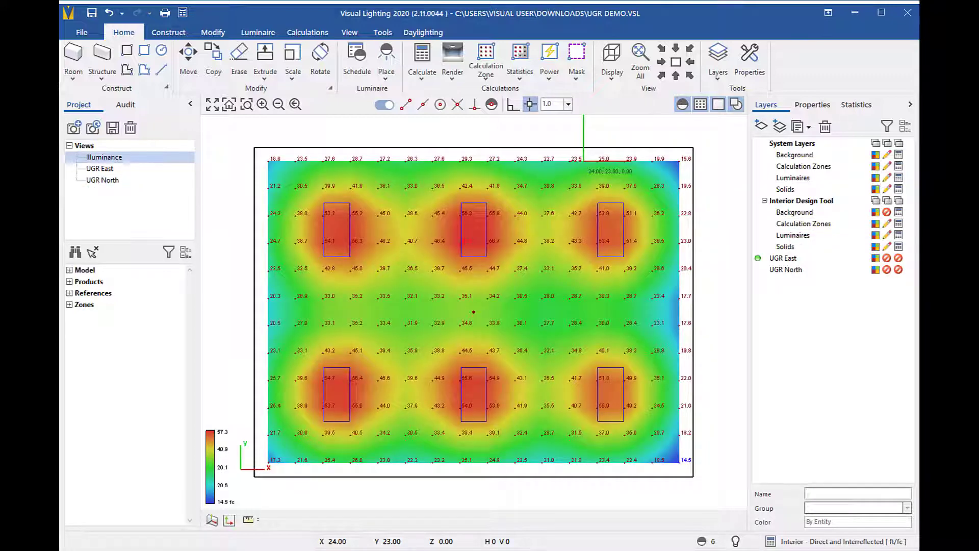
click(470, 31)
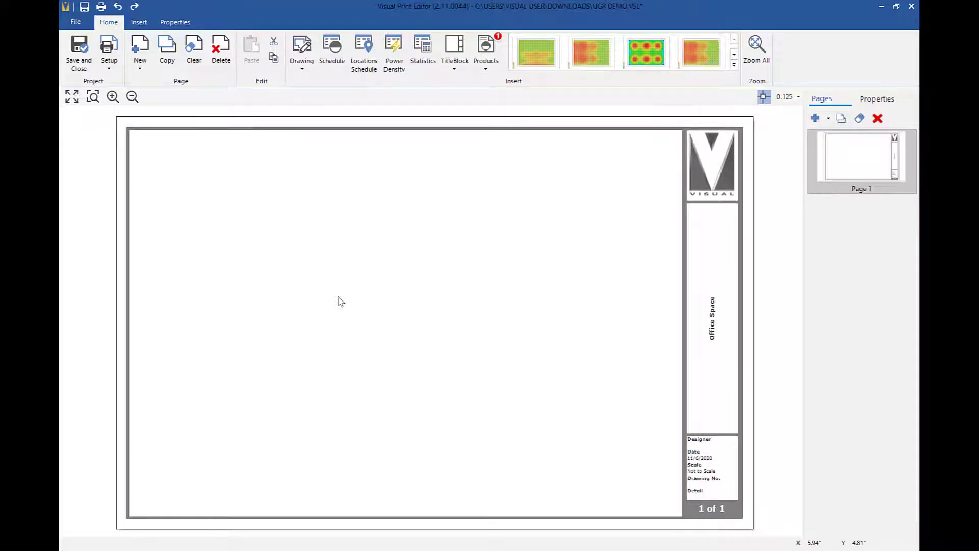
mouse_move(270, 97)
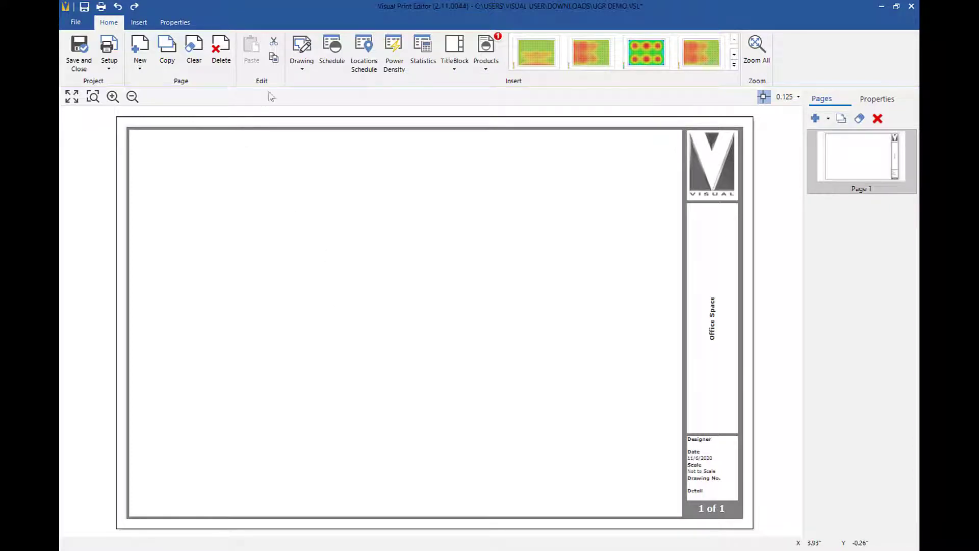
mouse_move(281, 80)
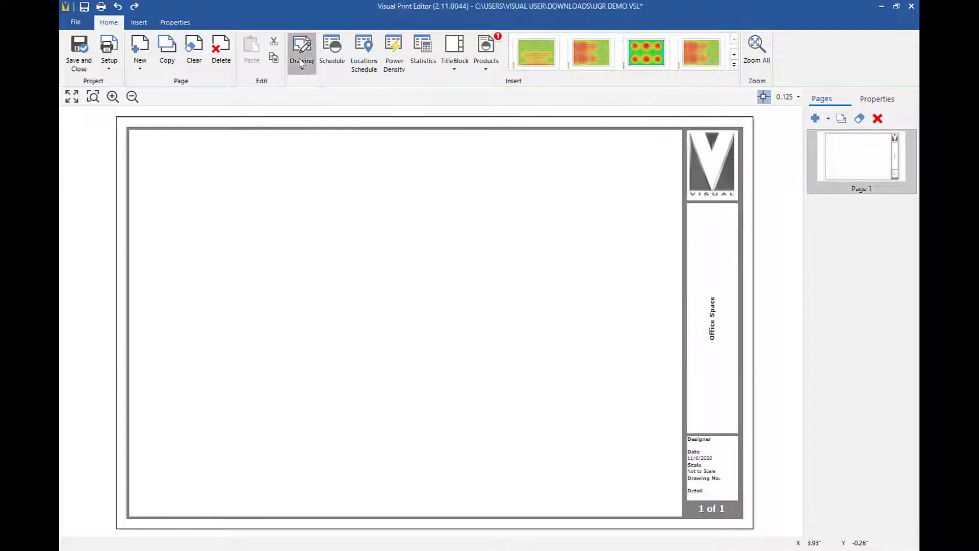
Place a plan view drawing on page 1 and adjust its displayed layers.
click(301, 53)
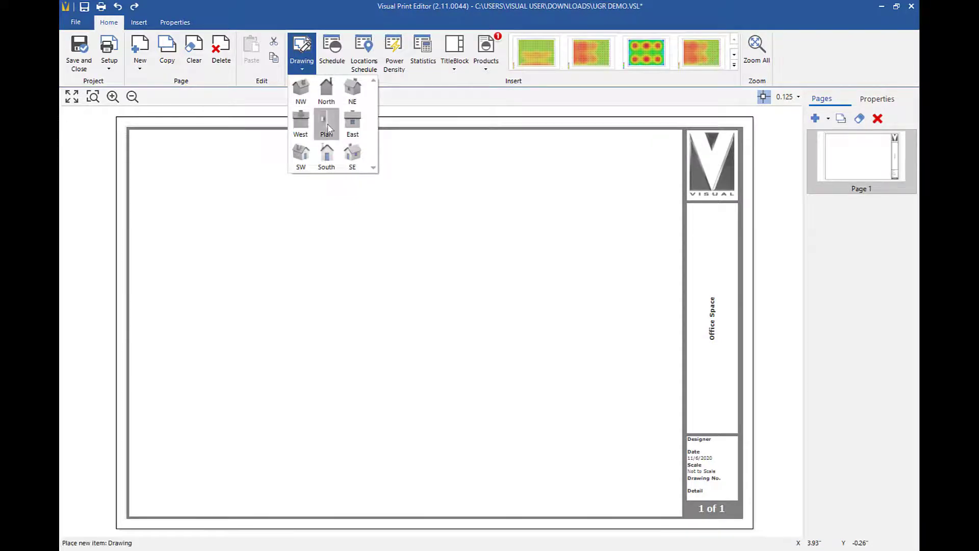
click(326, 122)
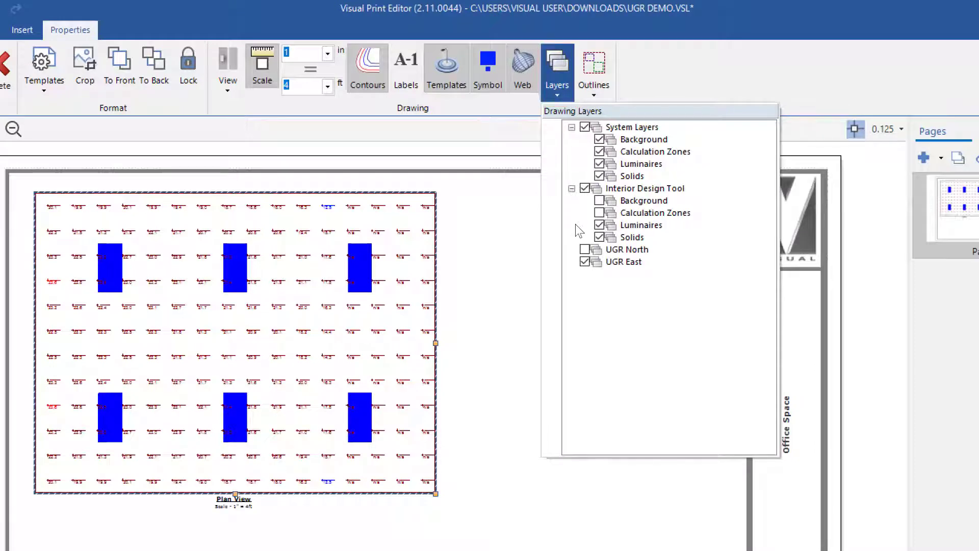
click(586, 262)
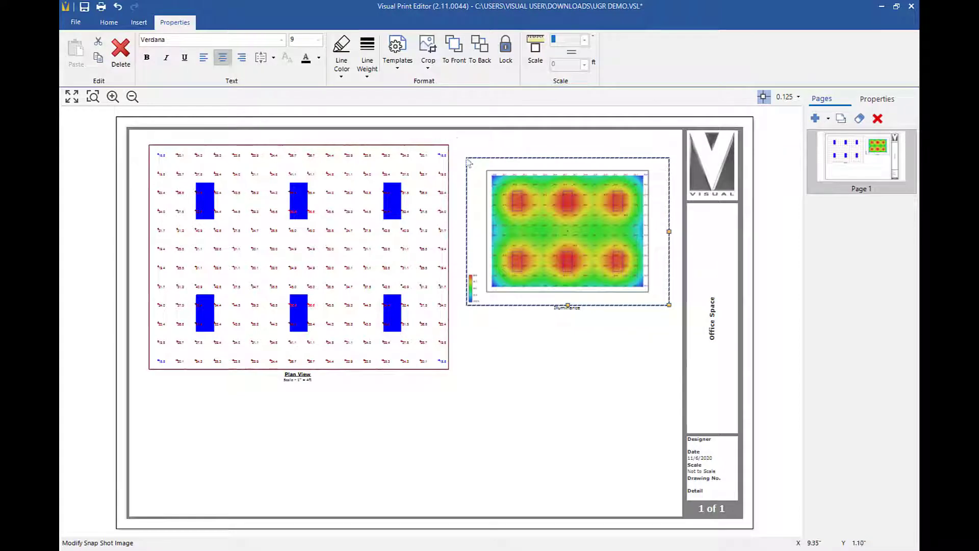
Place the Illuminance image, then the statistics table below it.
click(109, 22)
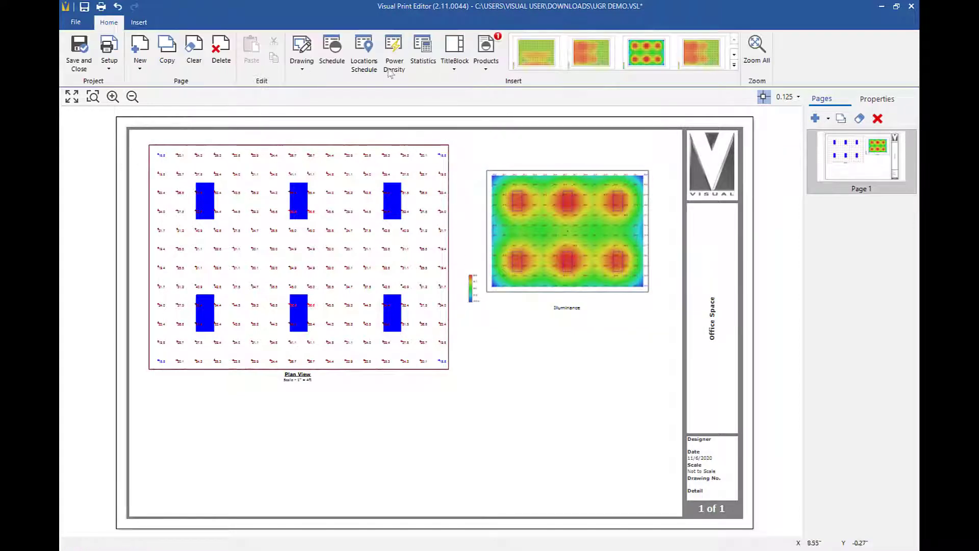
click(422, 50)
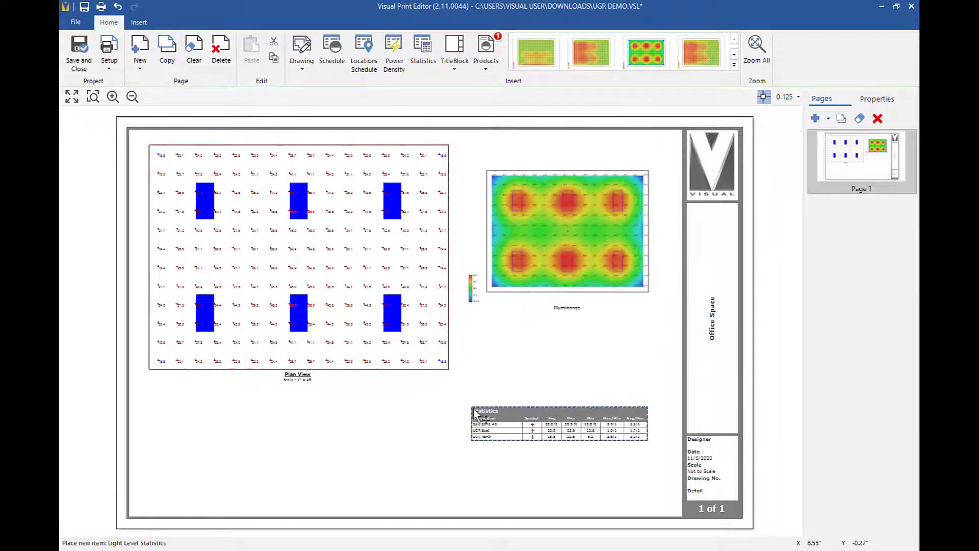
click(487, 411)
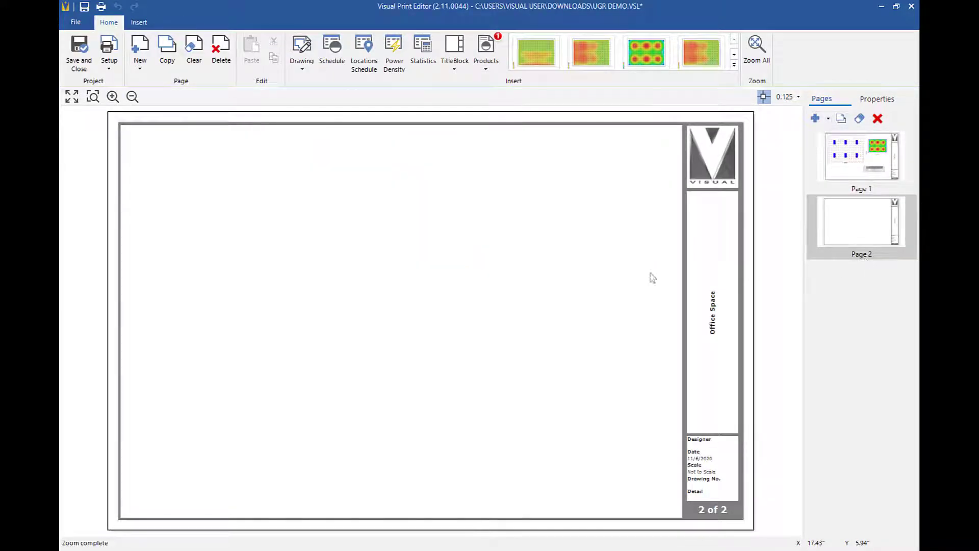
Place a plan drawing showing UGR North instead of UGR East, with the UGR North snapshot beside it.
click(301, 52)
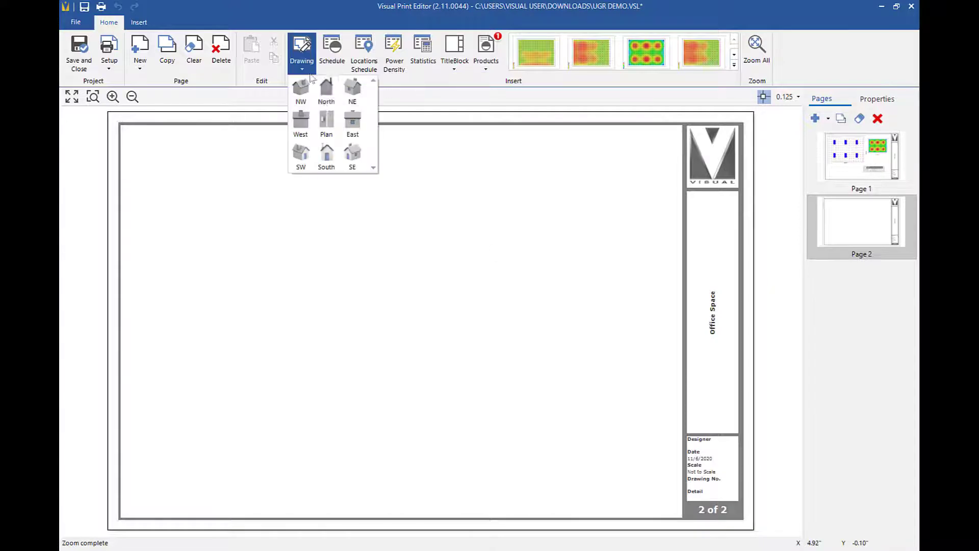
click(326, 122)
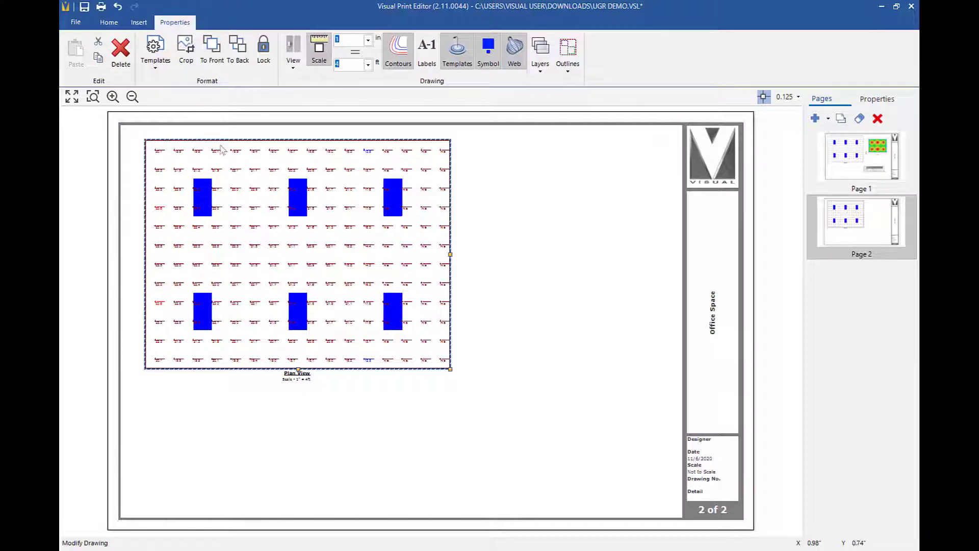
click(540, 50)
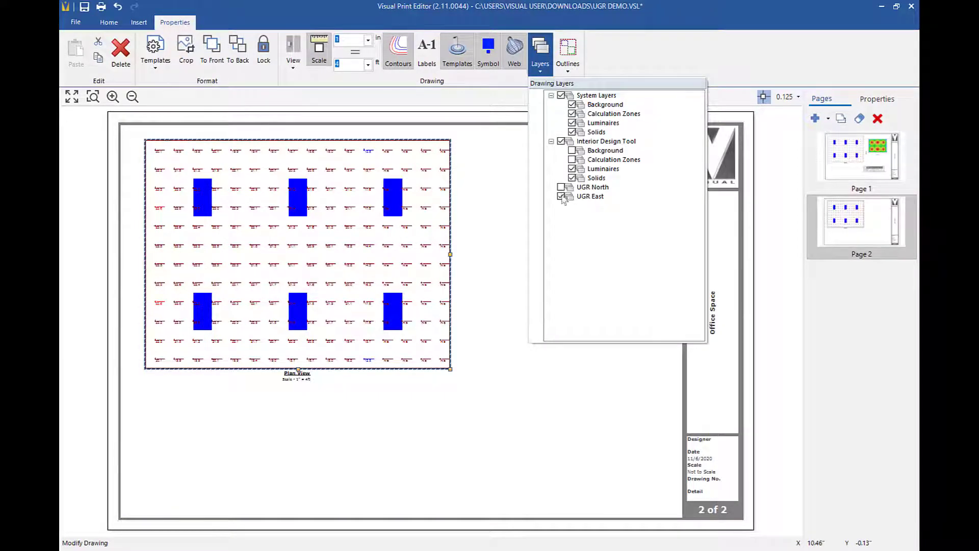
click(560, 196)
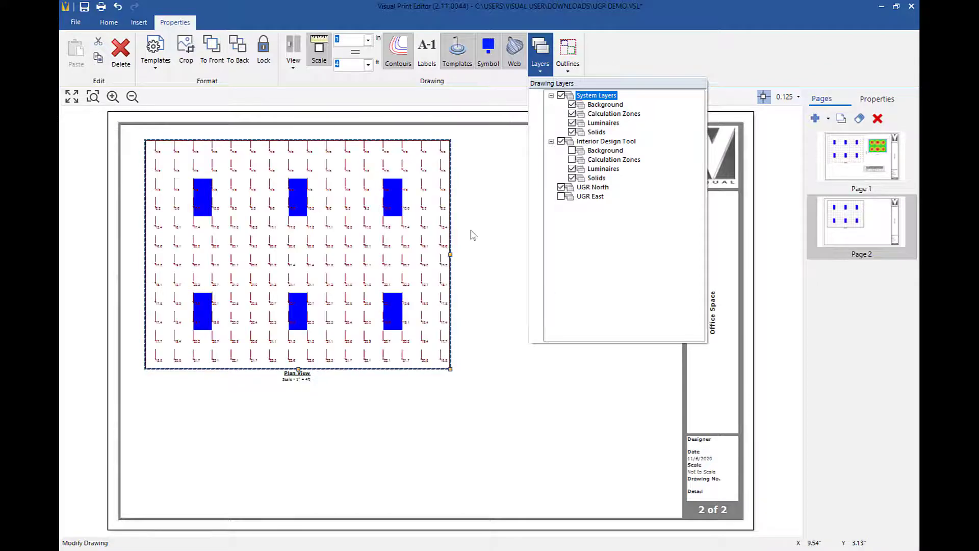
click(109, 22)
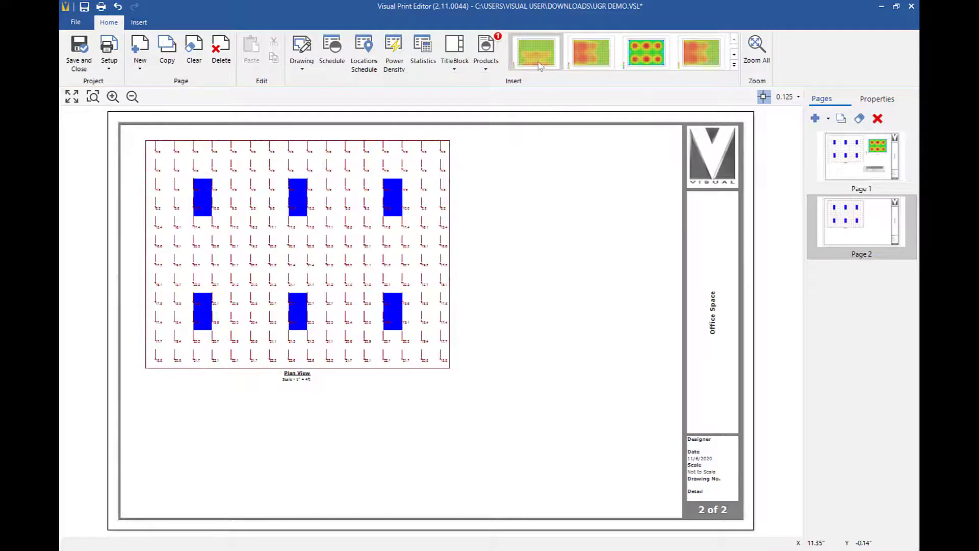
click(535, 51)
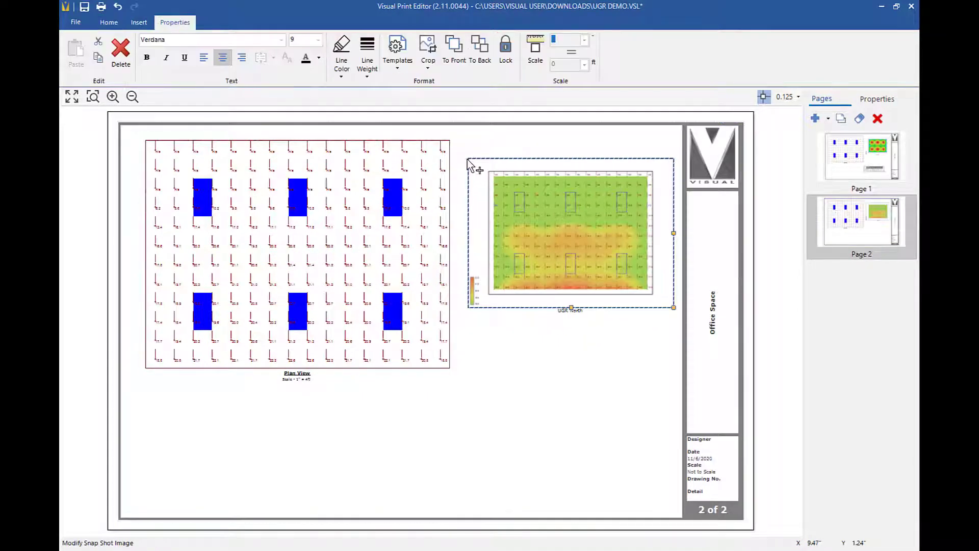
click(108, 22)
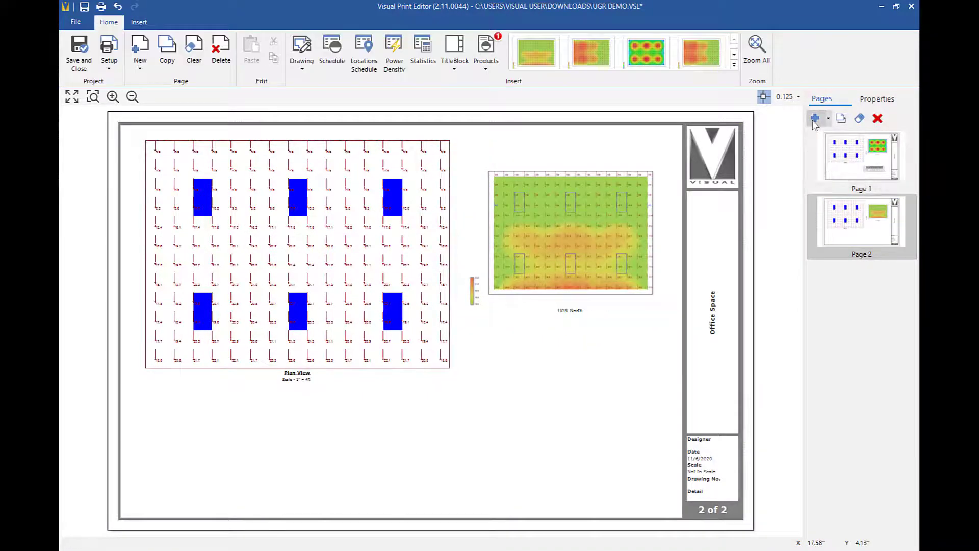
Add a third page with a plan drawing and the UGR East snapshot.
click(815, 119)
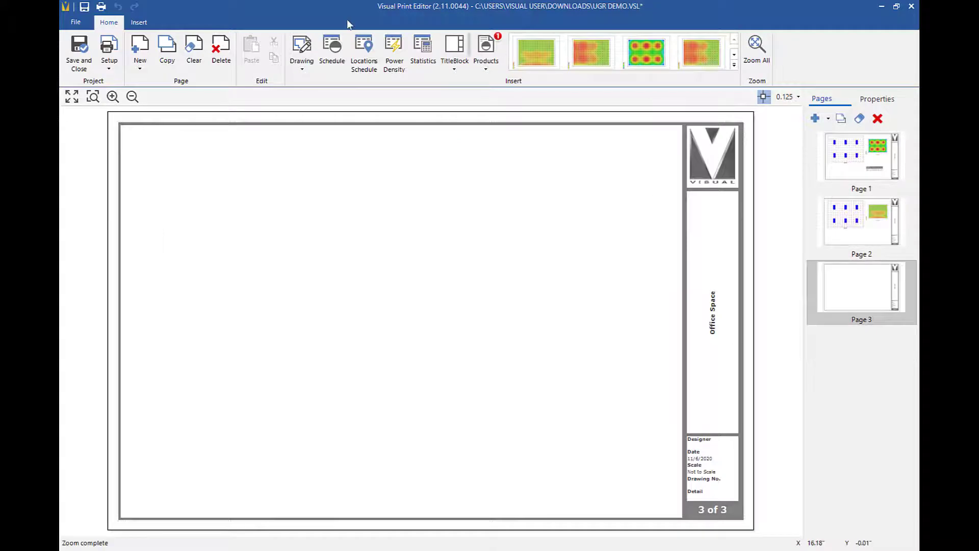
click(301, 50)
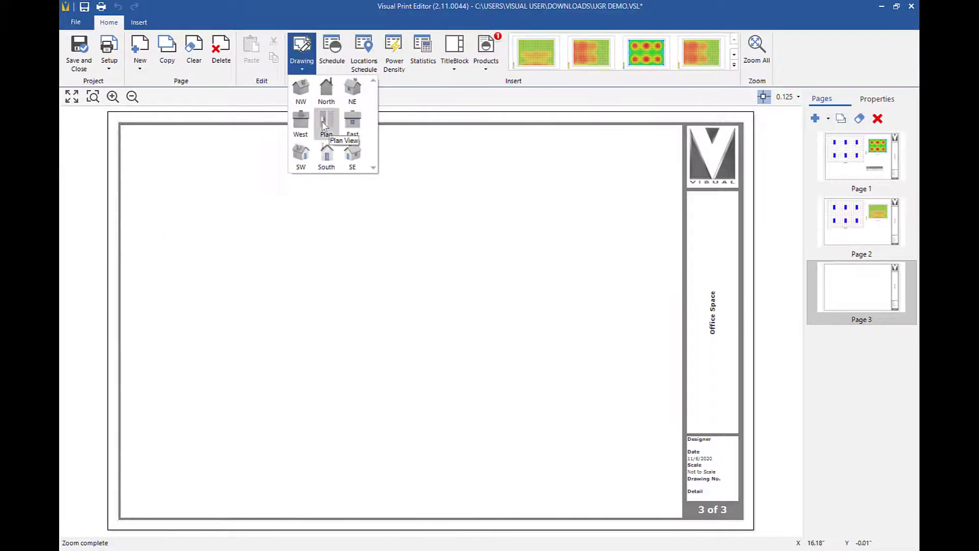
click(325, 122)
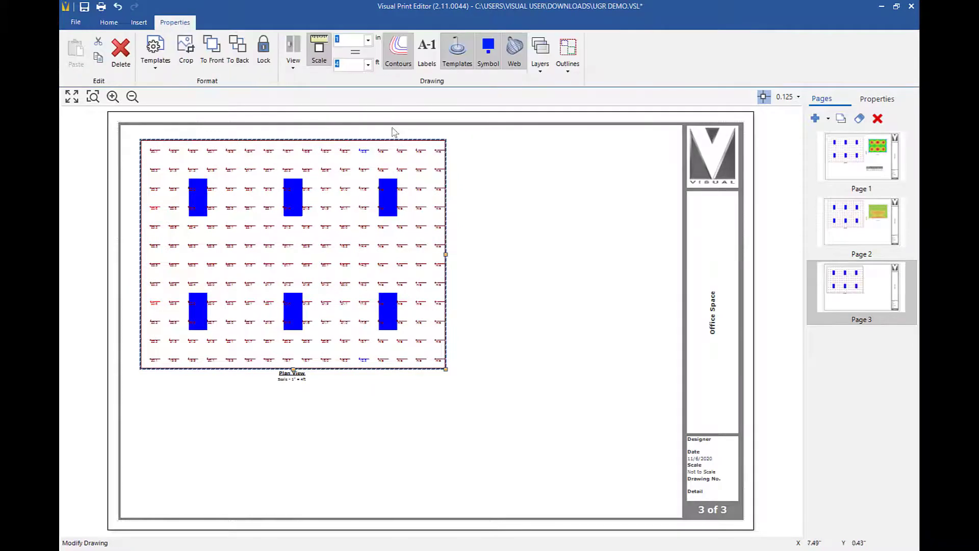
click(139, 22)
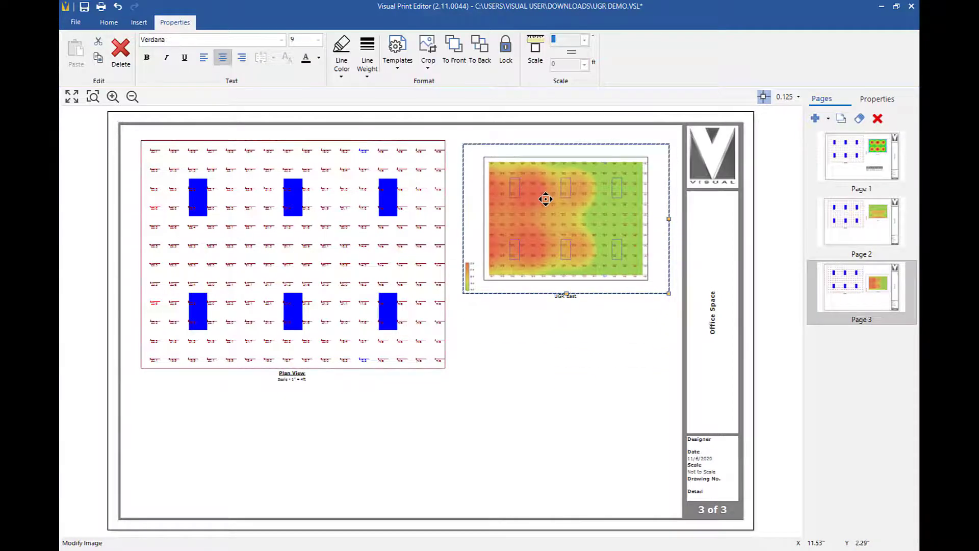
mouse_move(547, 400)
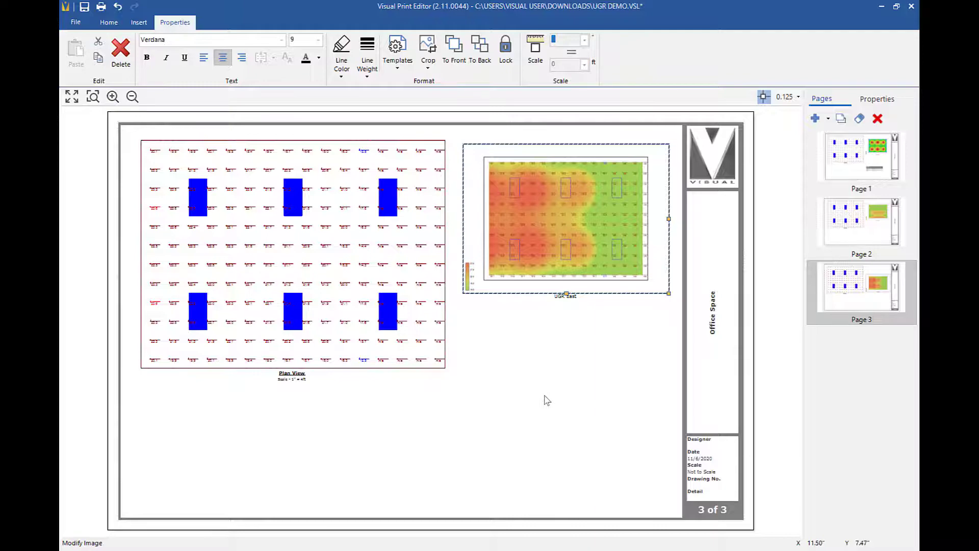